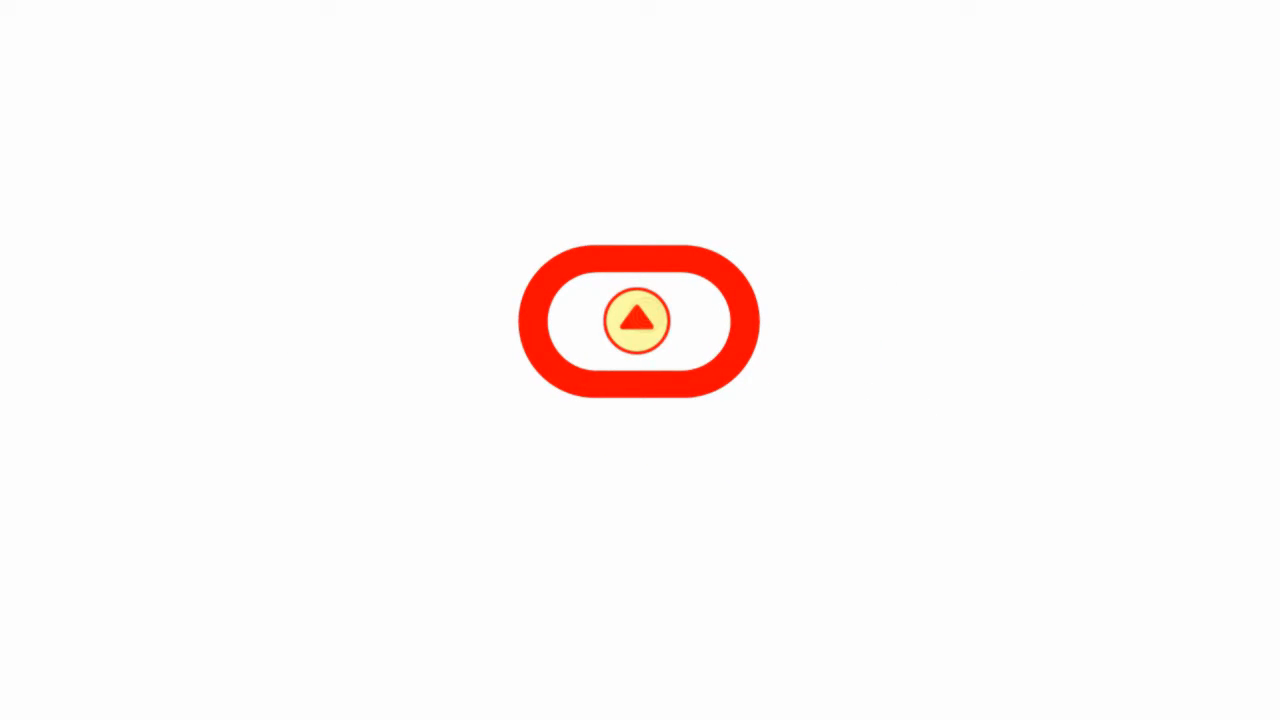
- Bring up the Supply dashboard showing summary supply FTE by job
{"action": "left_click", "coordinate": [638, 320]}
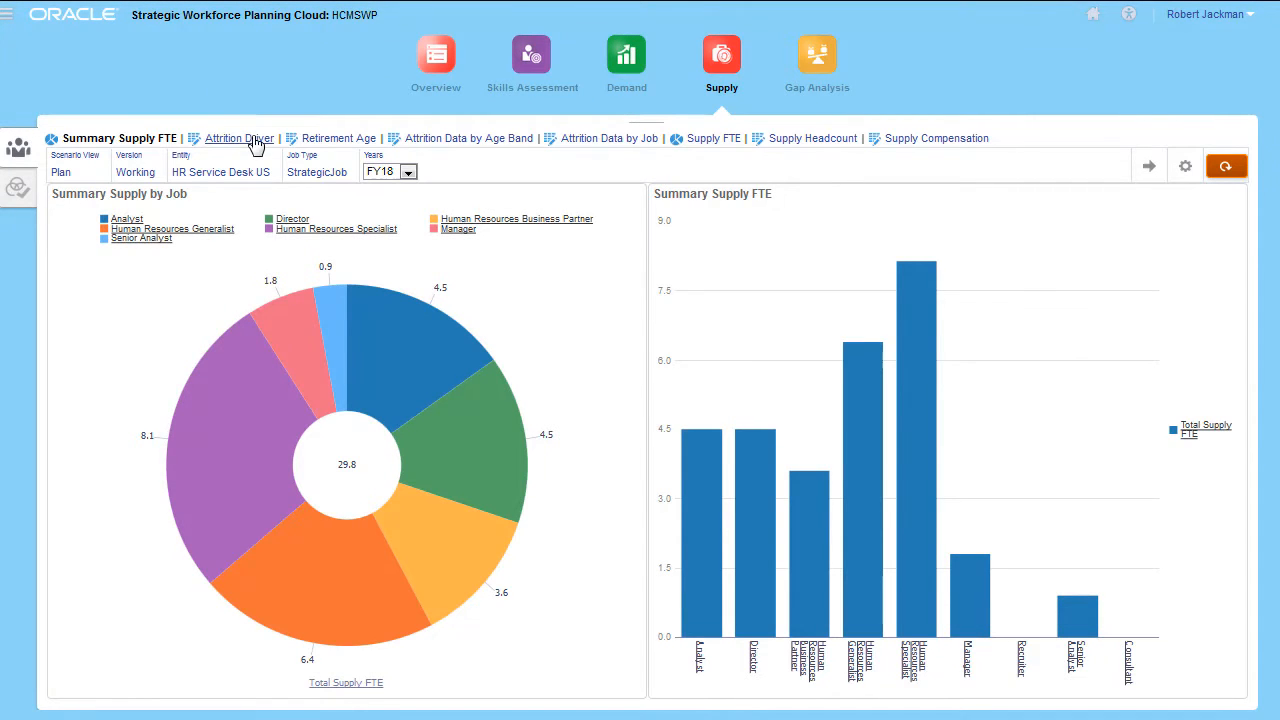
- Keep the attrition driver set to Attrition by Age
{"action": "left_click", "coordinate": [238, 138]}
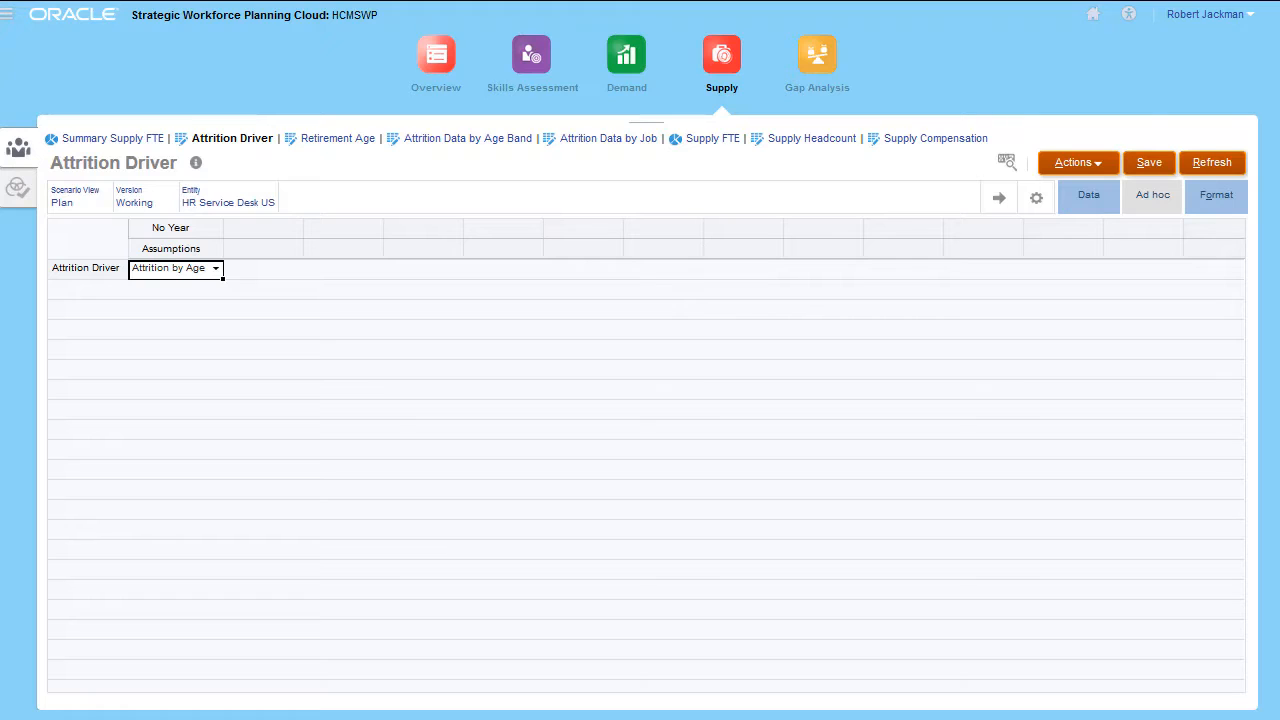
{"action": "left_click", "coordinate": [214, 268]}
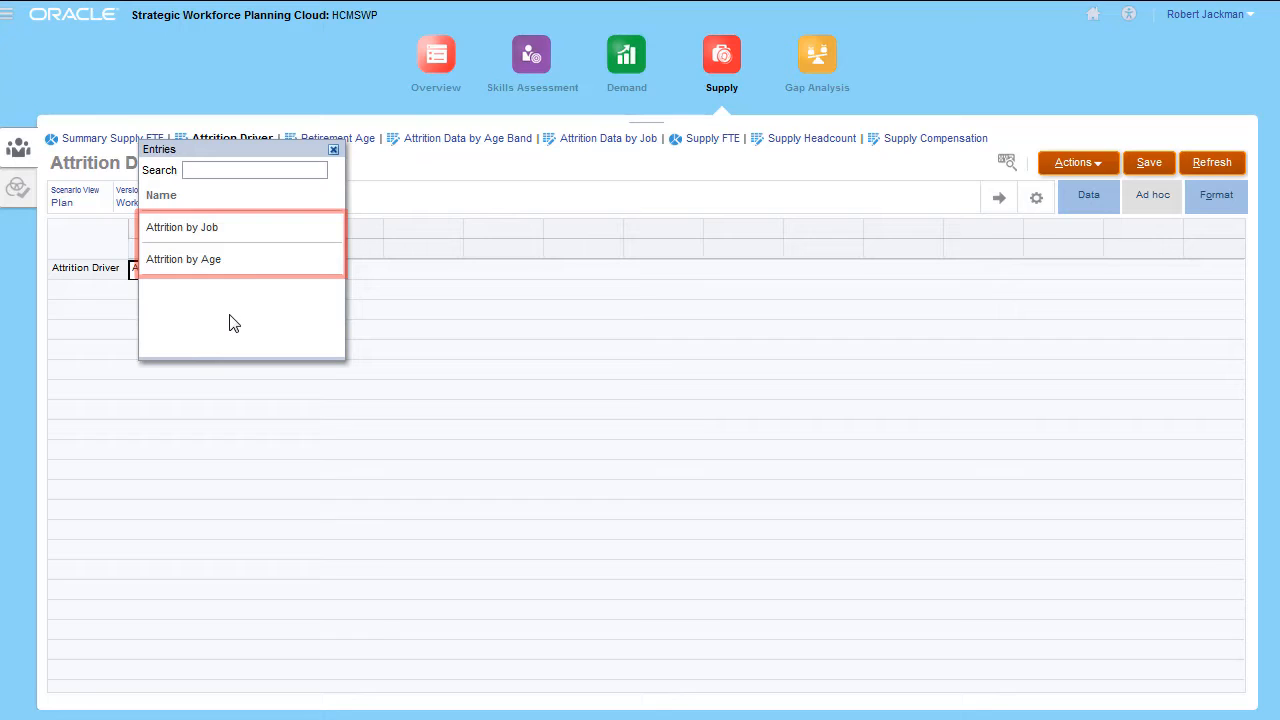
{"action": "left_click", "coordinate": [184, 260]}
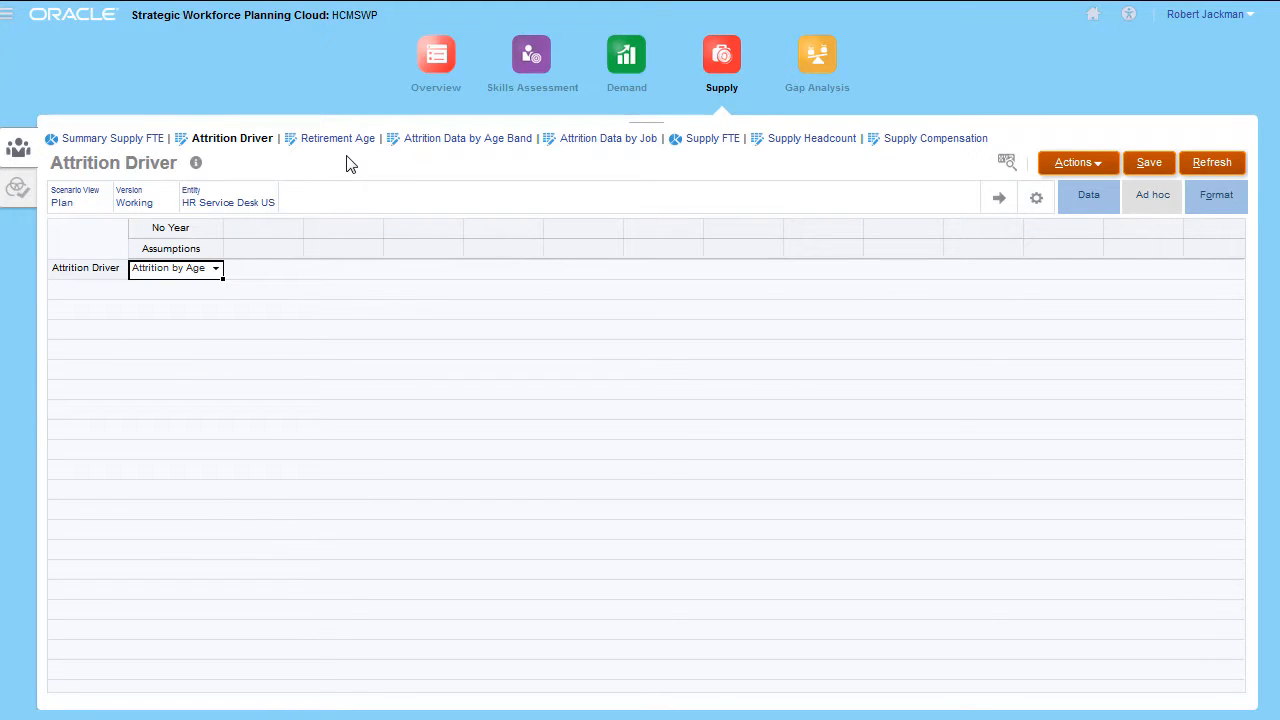
- Bring up the Retirement Age assumptions showing age 59 for FY18–FY22
{"action": "left_click", "coordinate": [336, 138]}
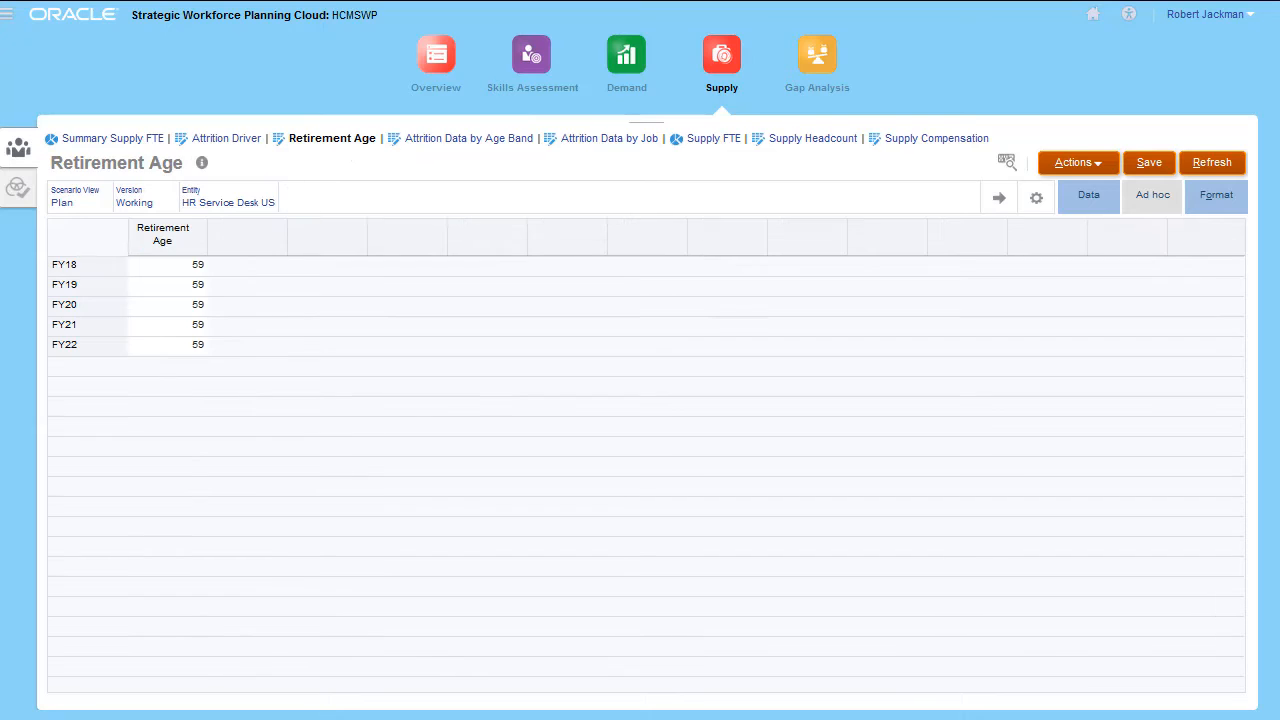
{"action": "left_click", "coordinate": [162, 232]}
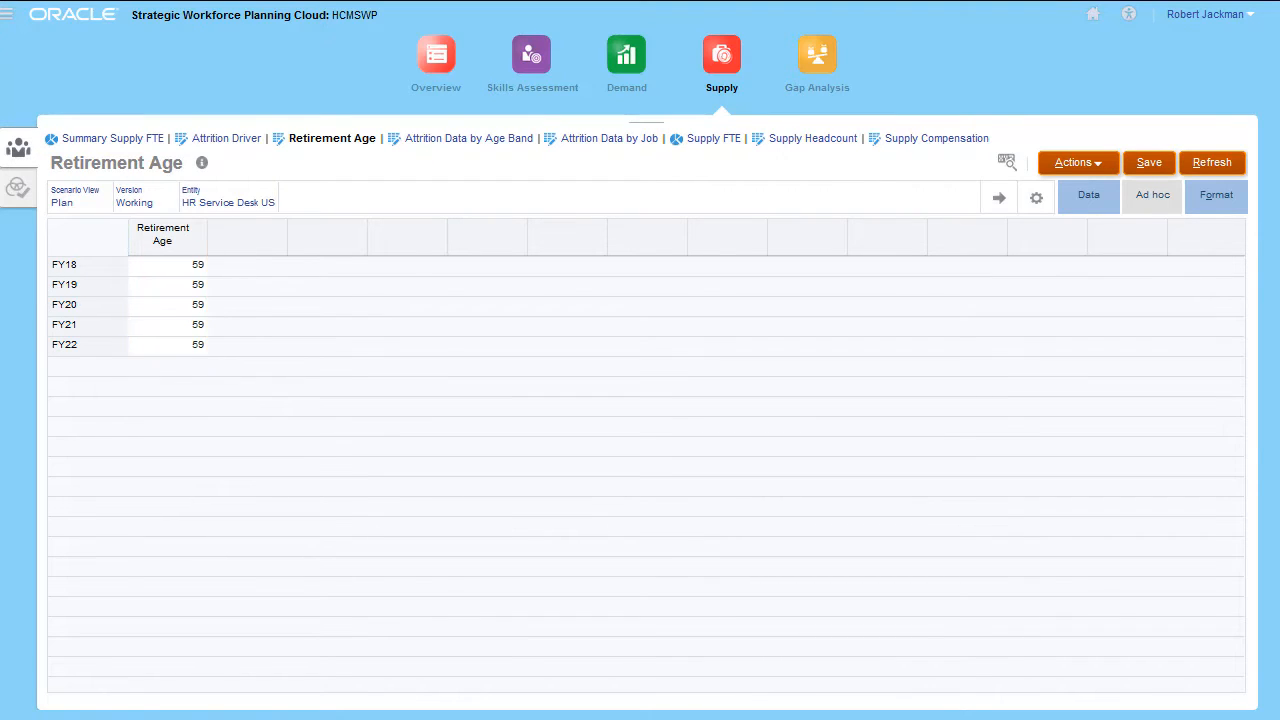
{"action": "mouse_move", "coordinate": [468, 138]}
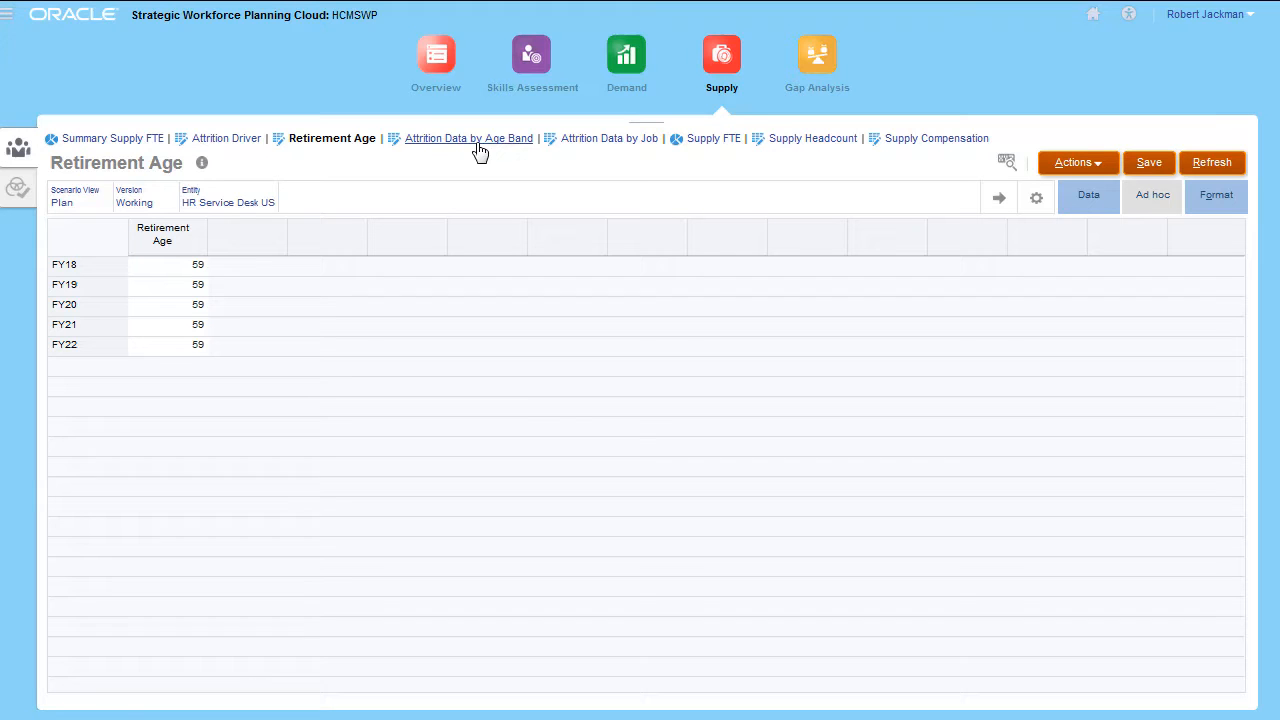
- Review attrition rates by age band, then attrition rates by job for FY18–FY22
{"action": "left_click", "coordinate": [468, 138]}
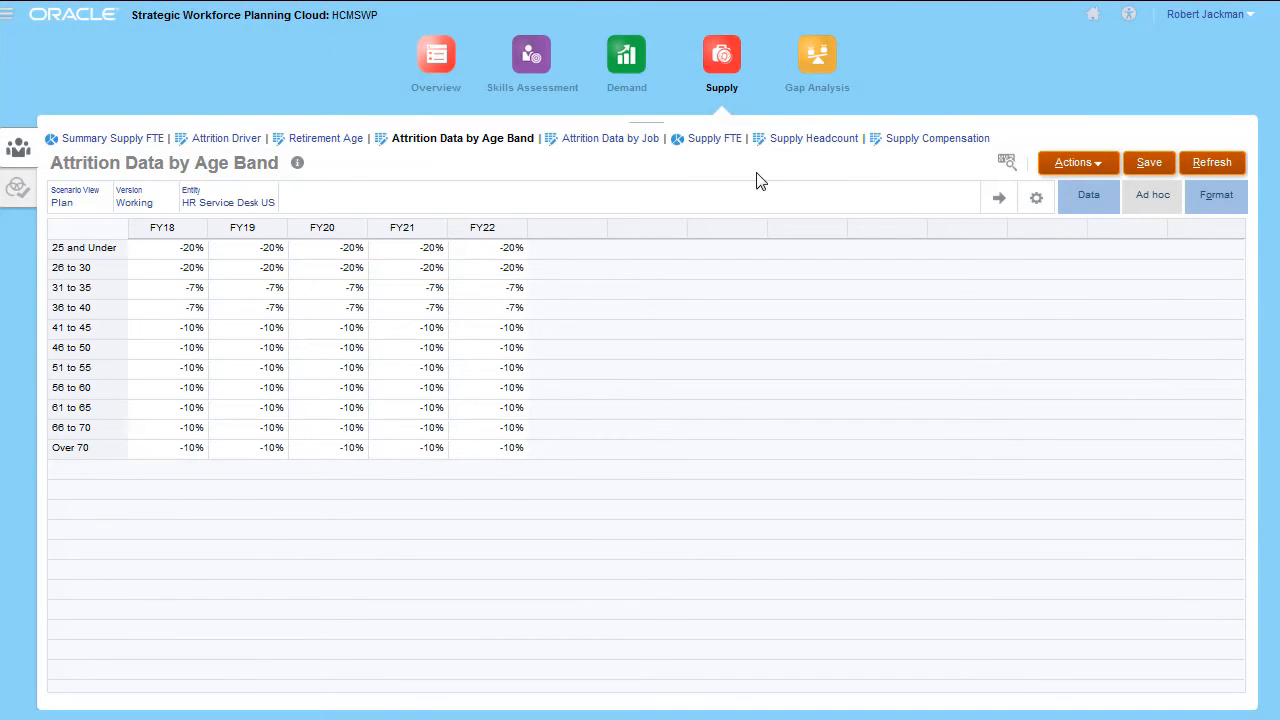
{"action": "left_click", "coordinate": [604, 138]}
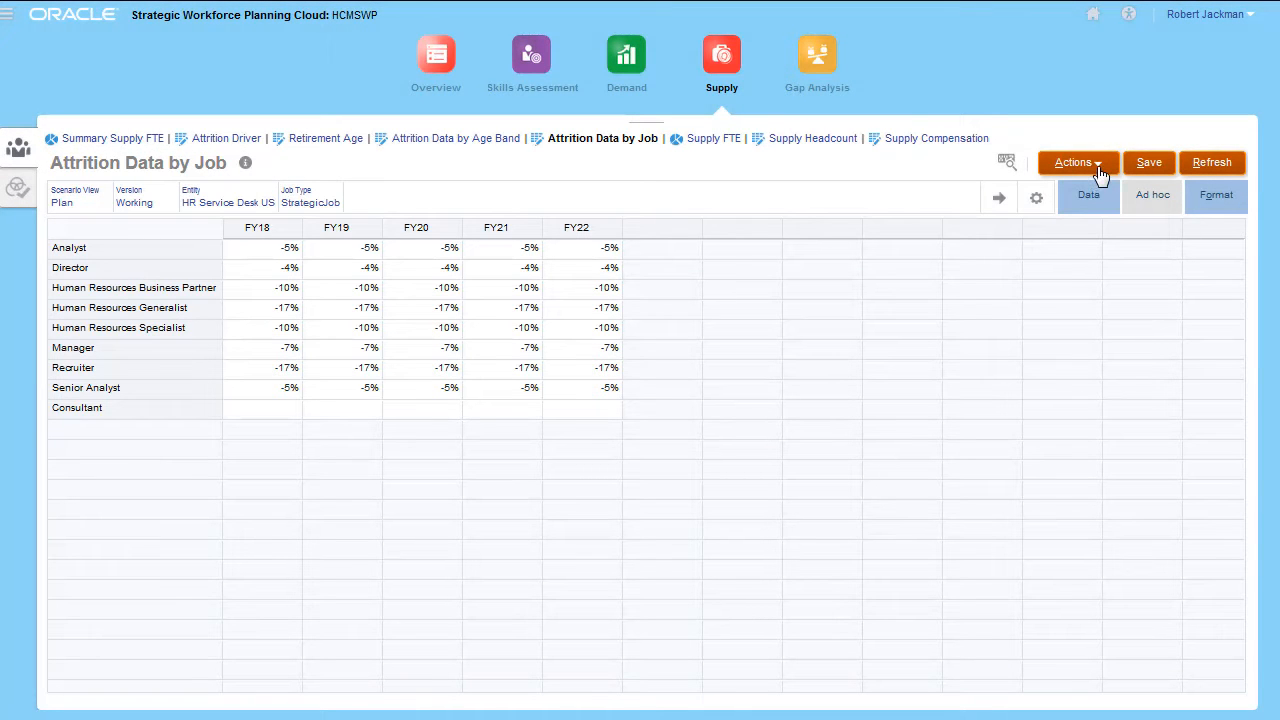
- Run Calculate Supply for OWP_Total Jobs in HR Service Desk US and dismiss the success message
{"action": "left_click", "coordinate": [1076, 162]}
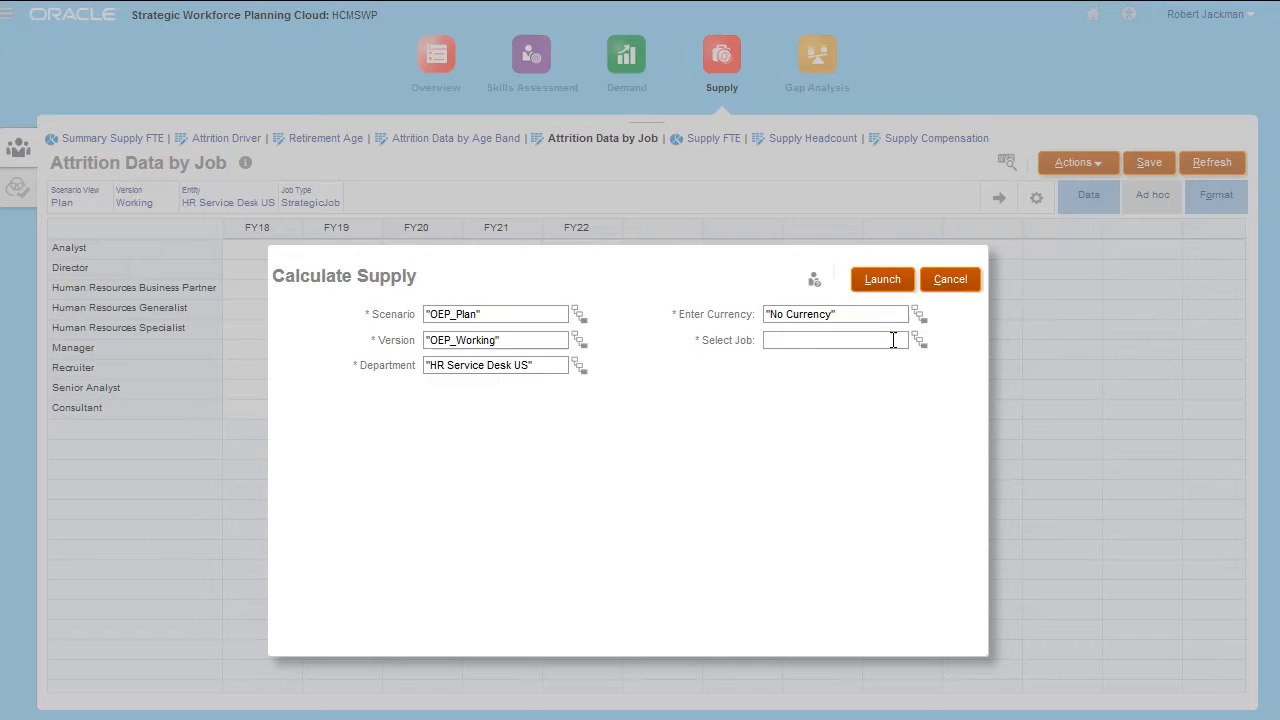
{"action": "left_click", "coordinate": [918, 340]}
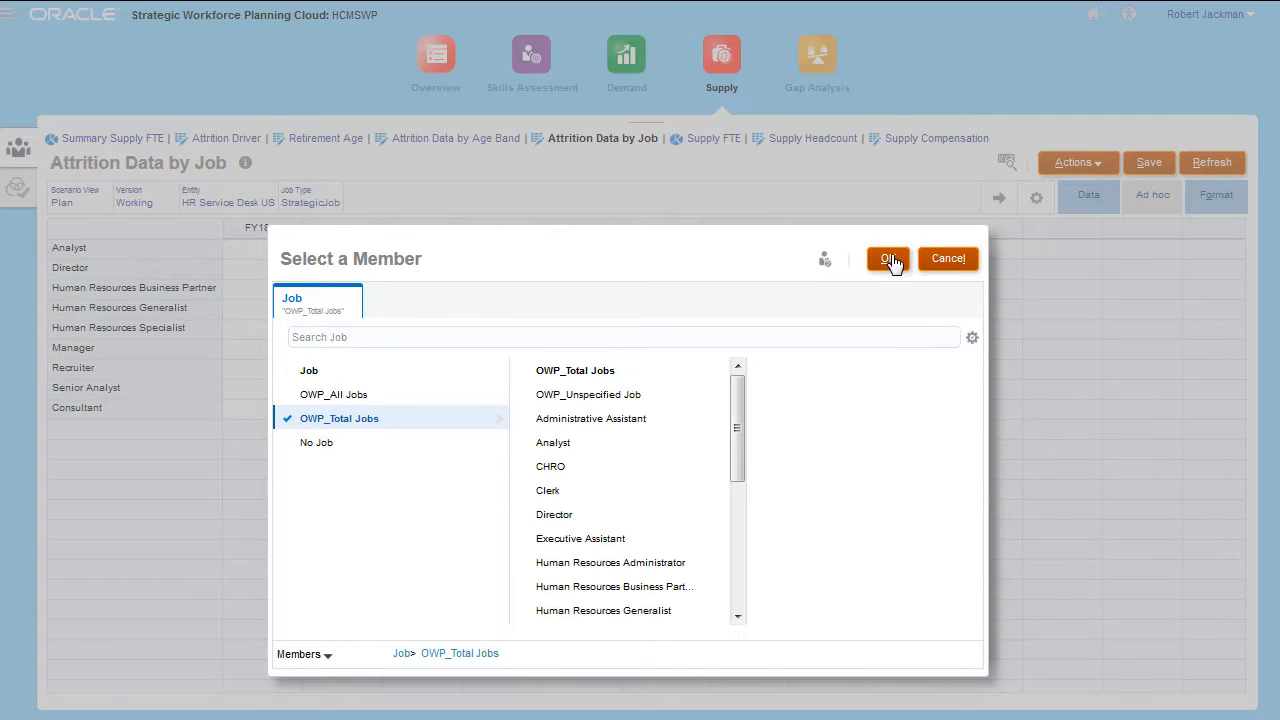
{"action": "left_click", "coordinate": [888, 258]}
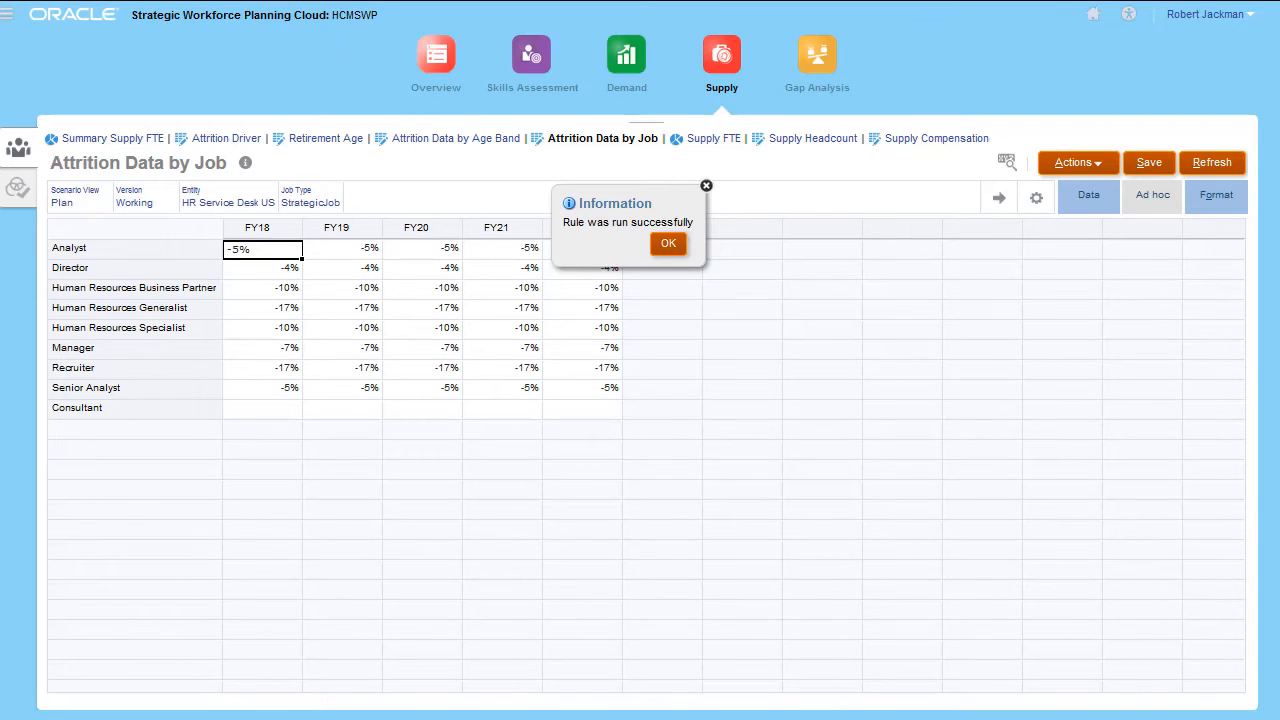
{"action": "left_click", "coordinate": [668, 244]}
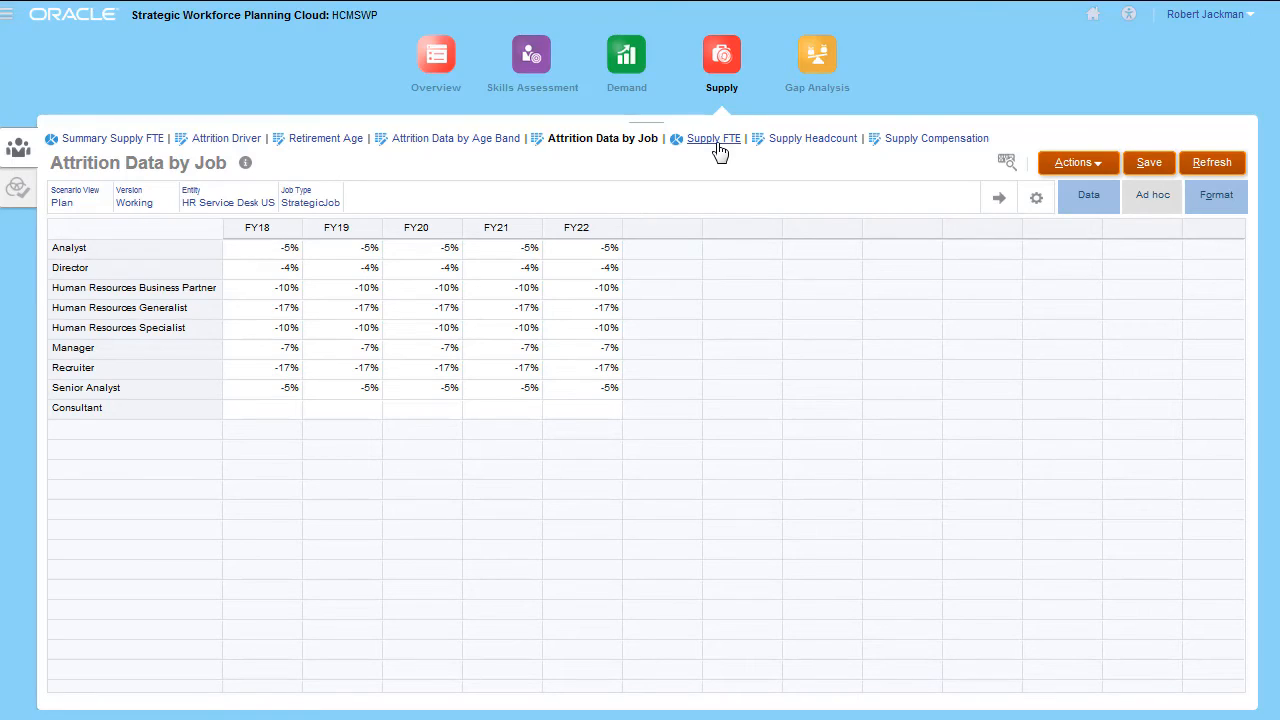
- View calculated supply, retirement, turnover and total supply FTE per job for FY18–FY22
{"action": "left_click", "coordinate": [712, 138]}
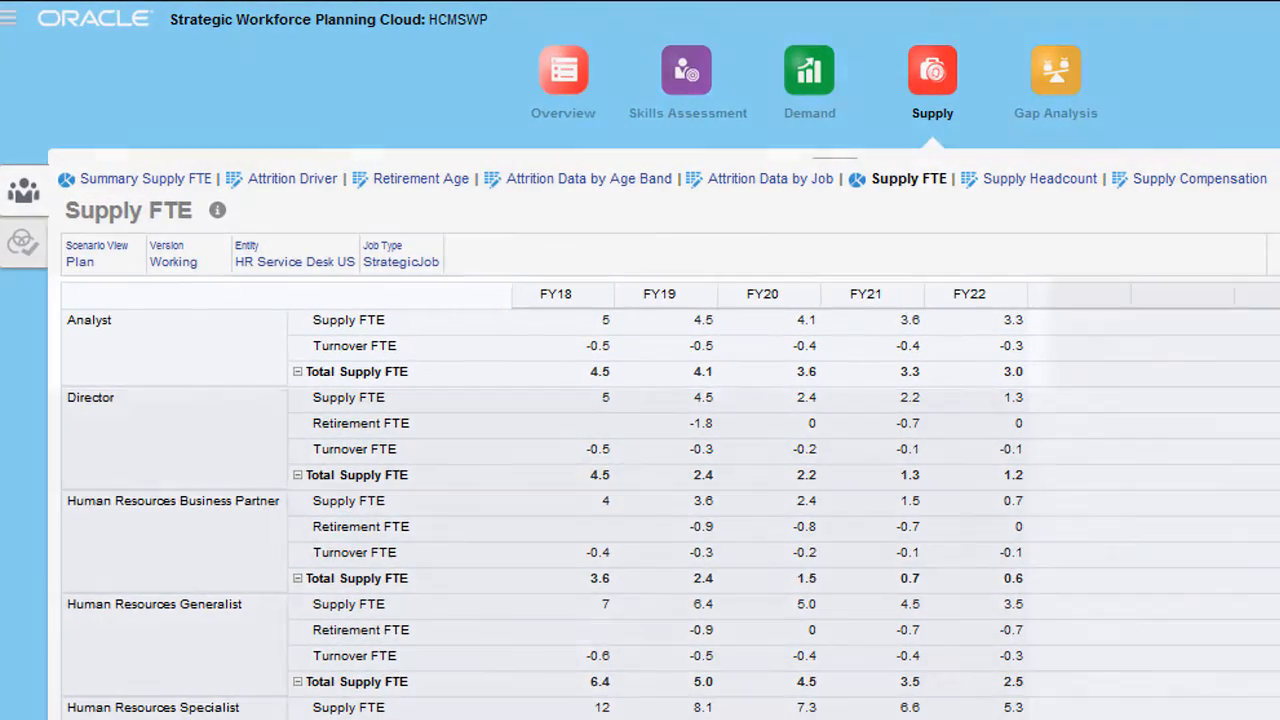
{"action": "left_click", "coordinate": [604, 320]}
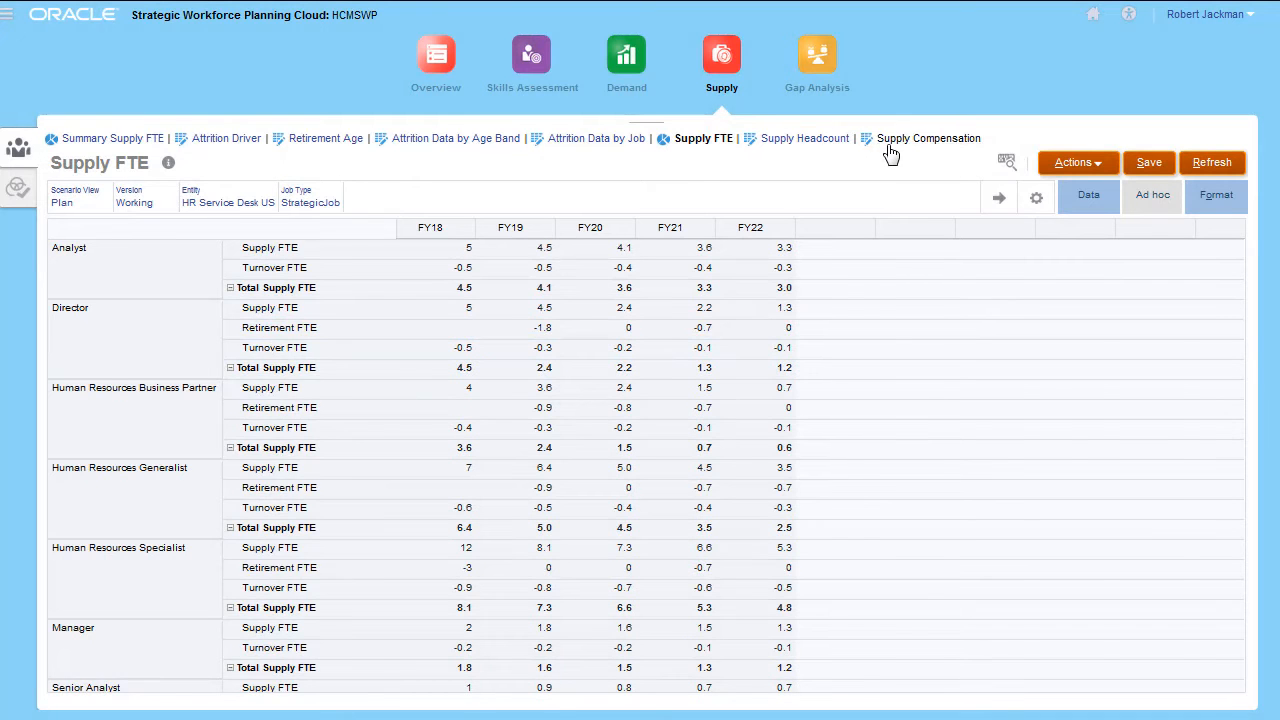
- Review Supply Compensation per job, then view the Supply vs Demand gap analysis
{"action": "left_click", "coordinate": [928, 138]}
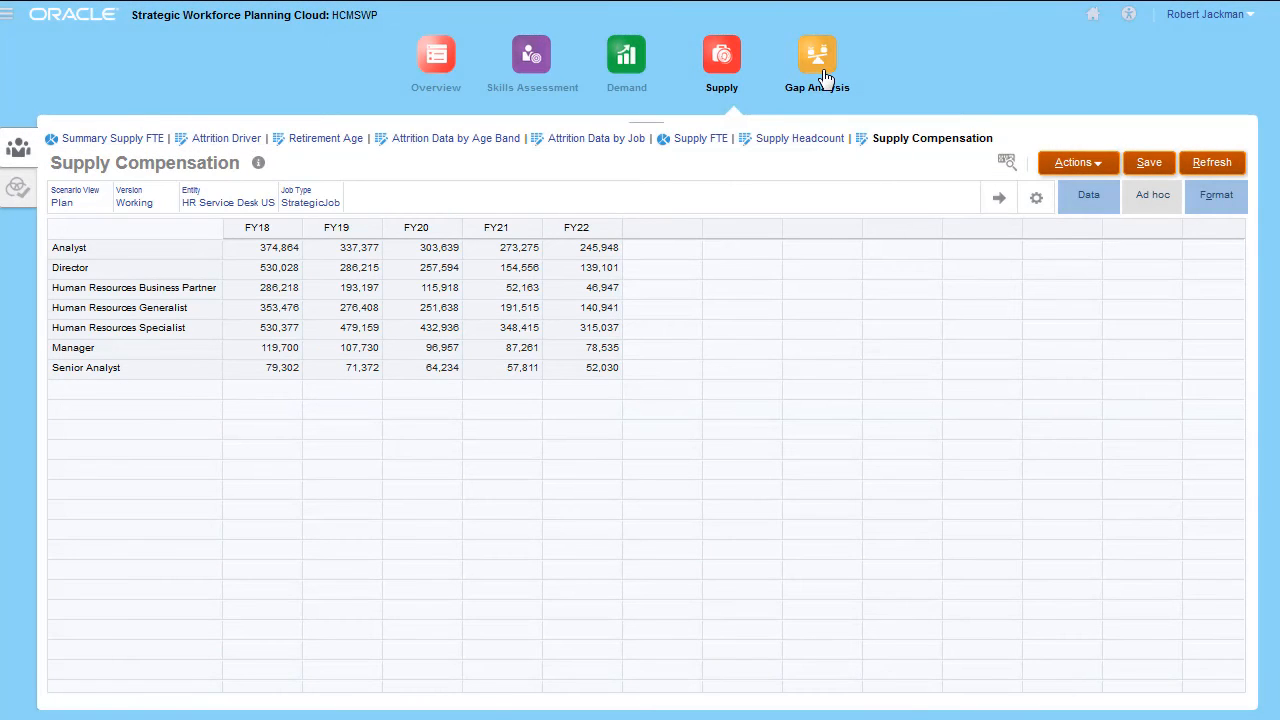
{"action": "left_click", "coordinate": [816, 60]}
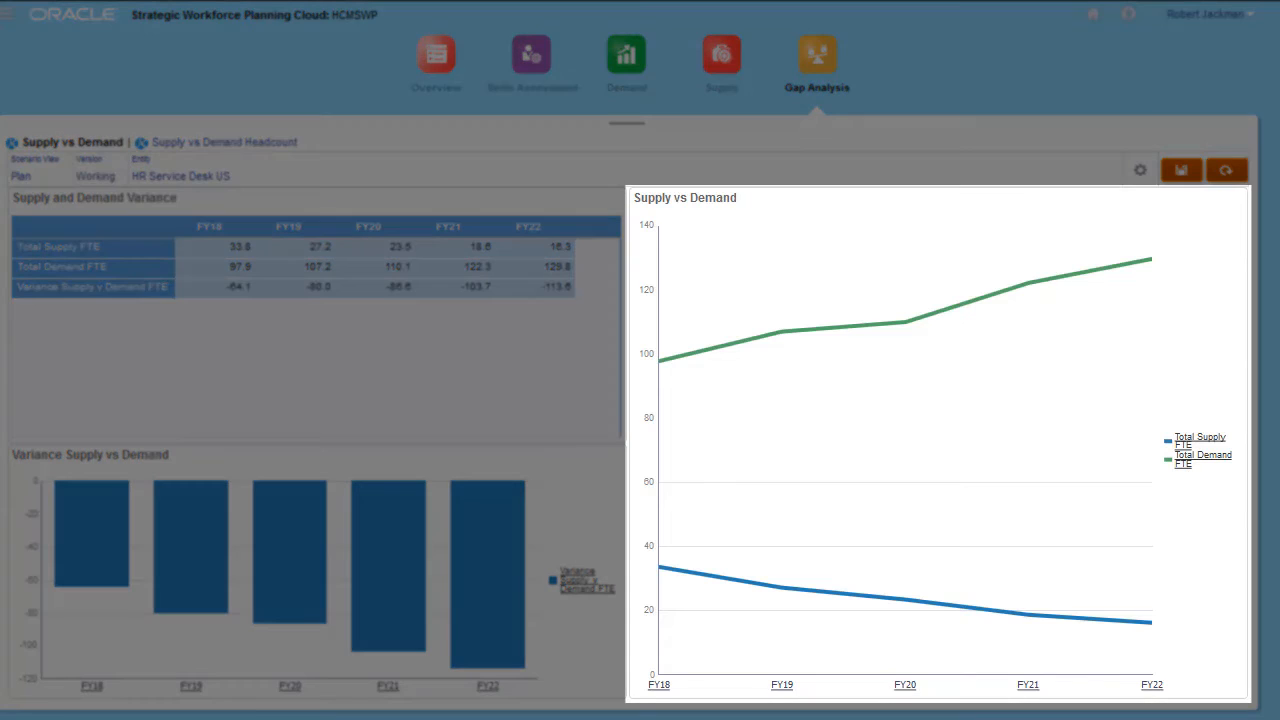